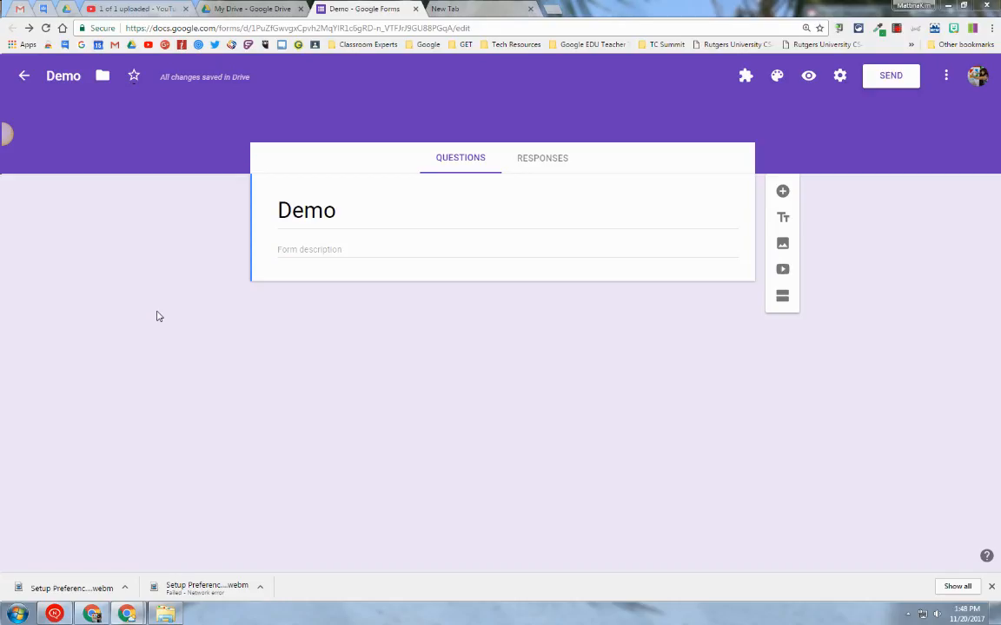
mouse_move(758, 193)
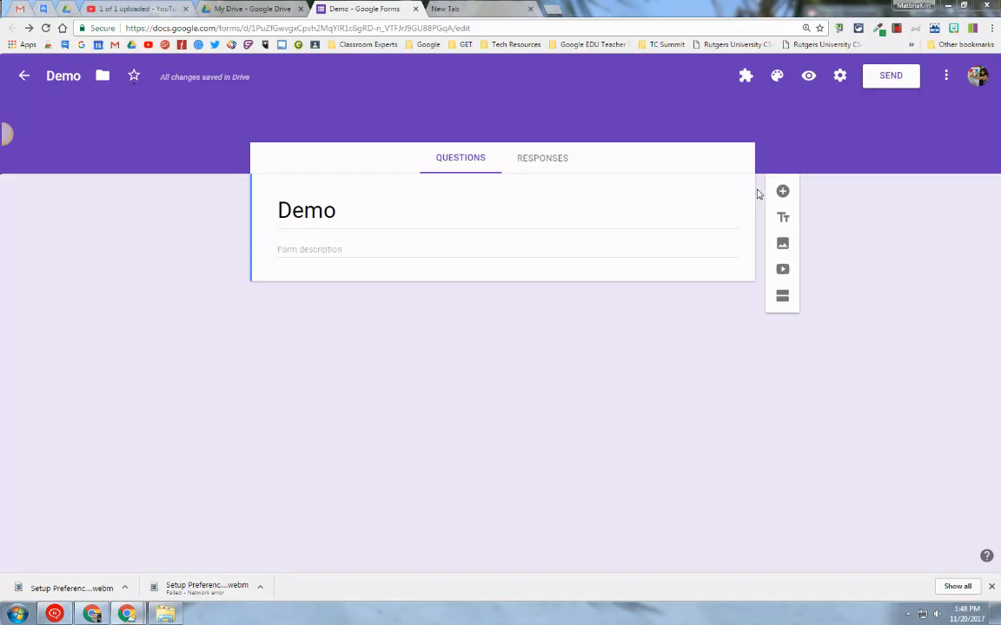
- Add a new question reading 'What is the capital of New York?'
left_click(780, 191)
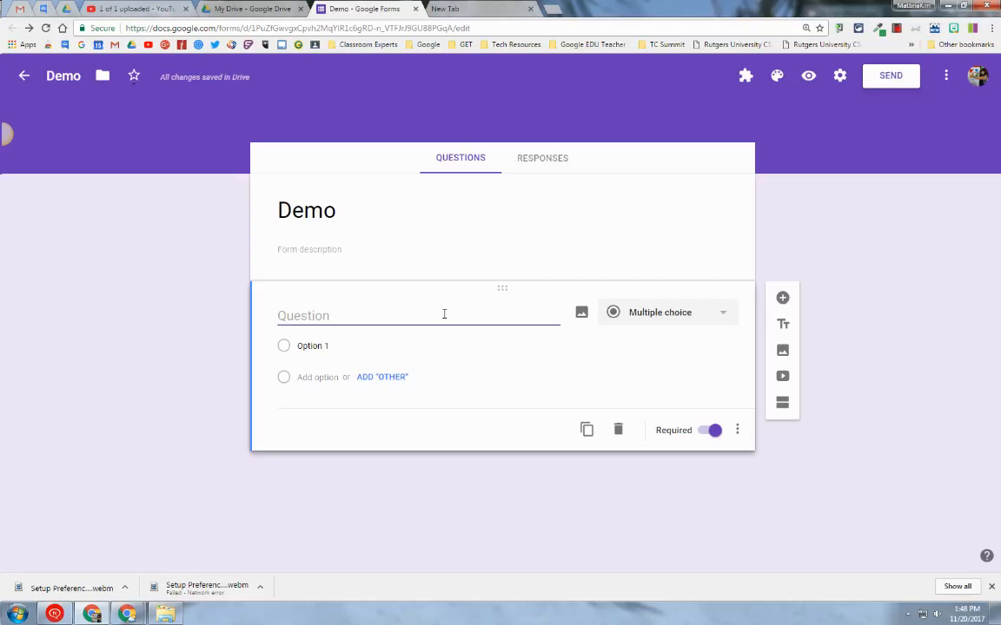
type("What is the capt")
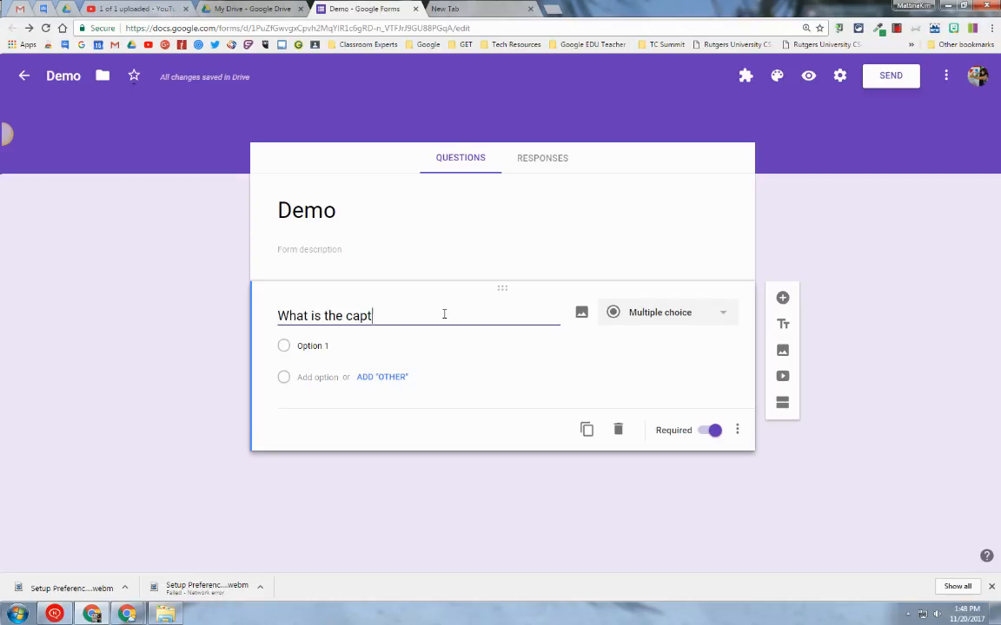
type("i")
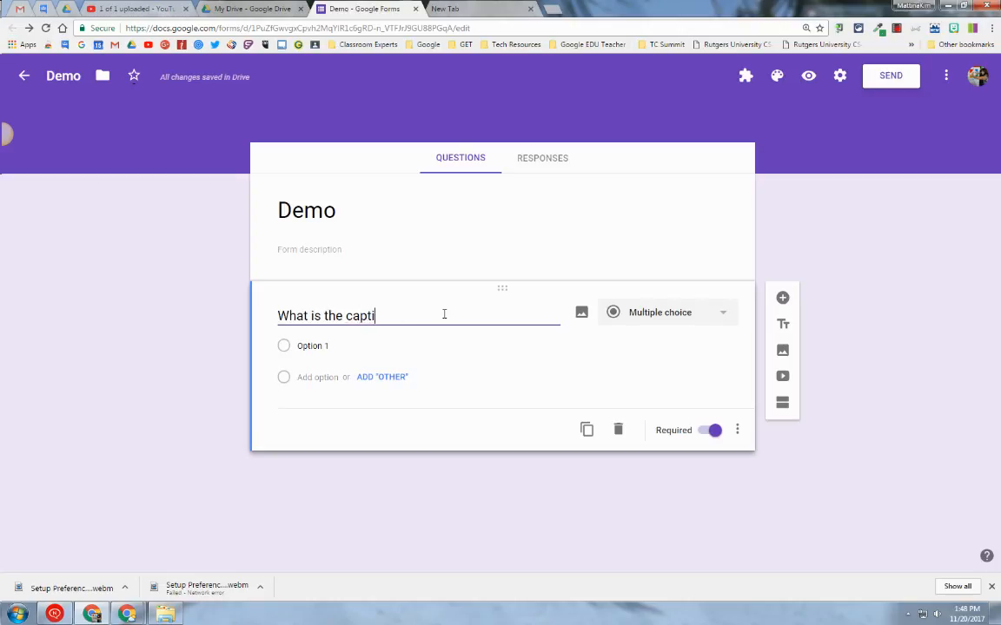
type("tal of New")
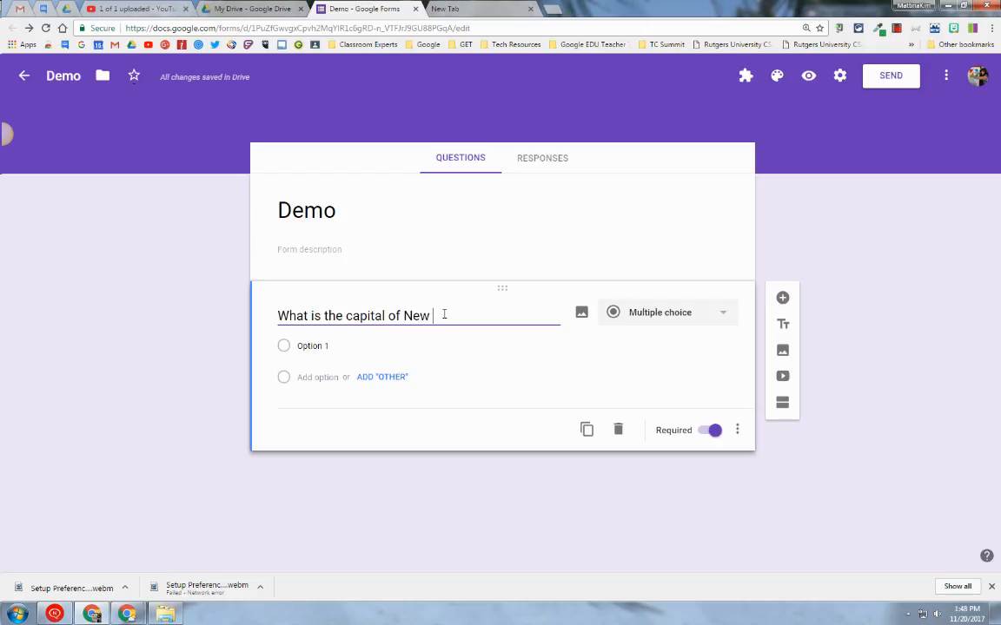
type("York?")
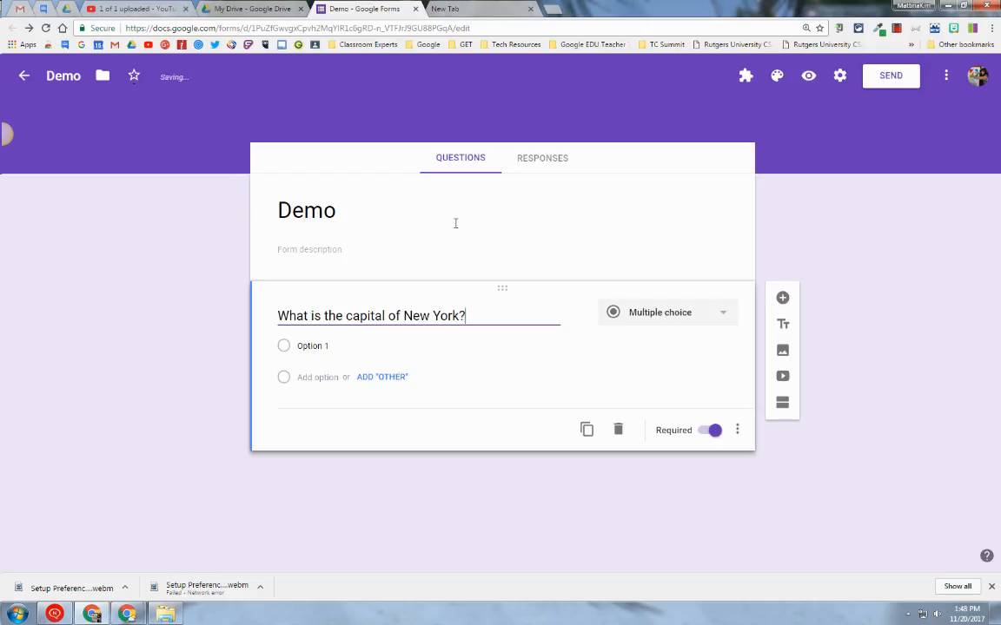
mouse_move(668, 317)
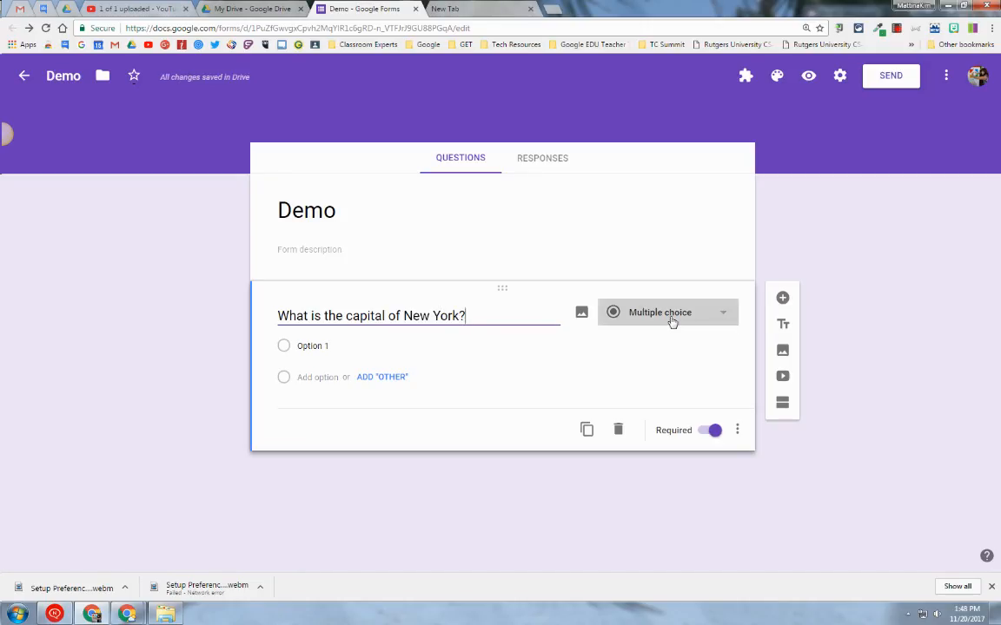
- Change the New York capital question's type to Short answer
left_click(667, 312)
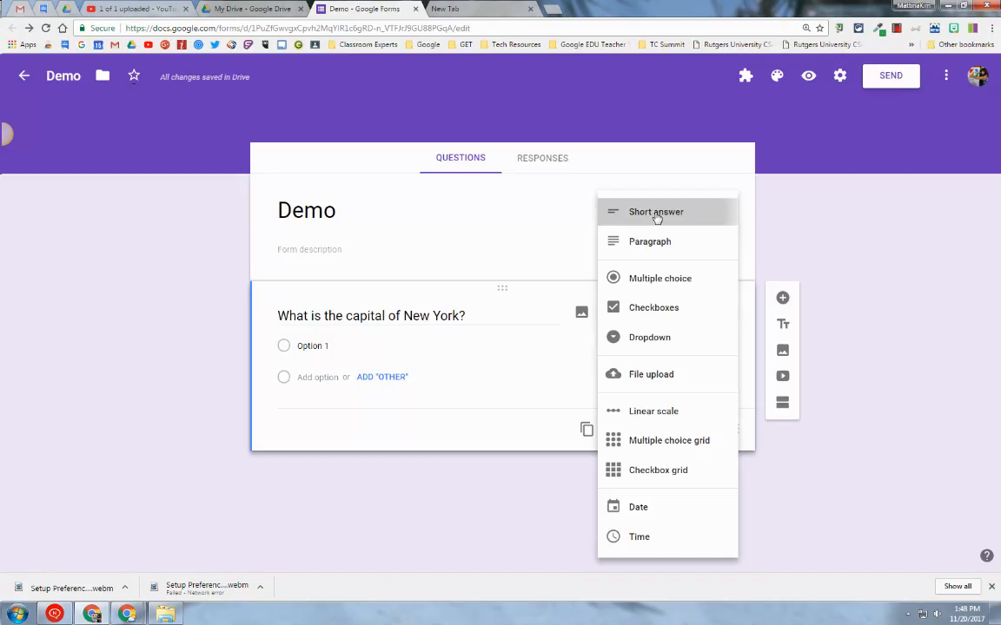
left_click(656, 211)
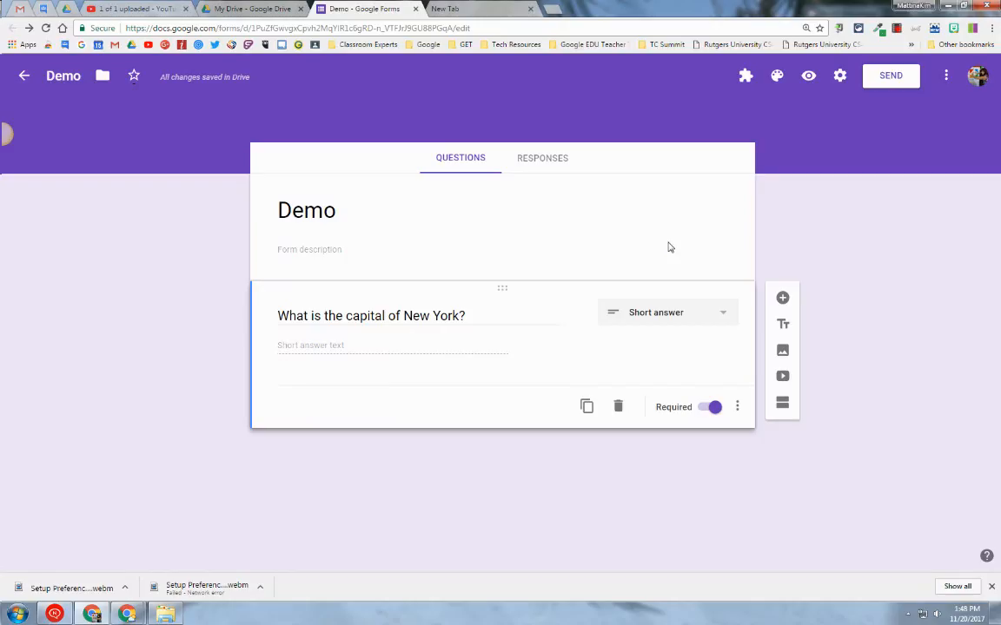
mouse_move(839, 76)
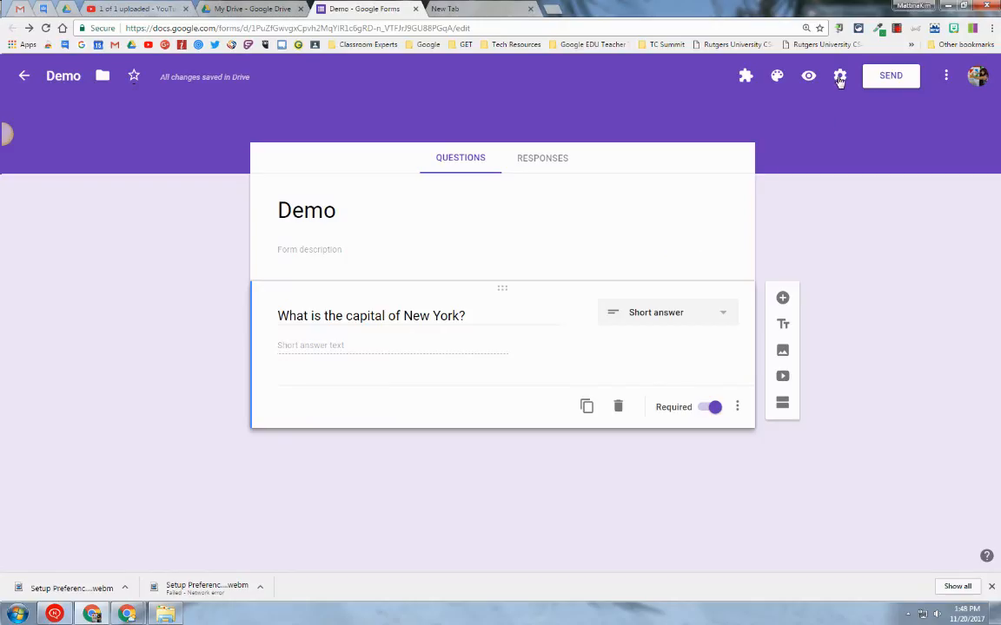
- Turn on 'Make this a quiz' in the Quizzes settings and save
left_click(839, 75)
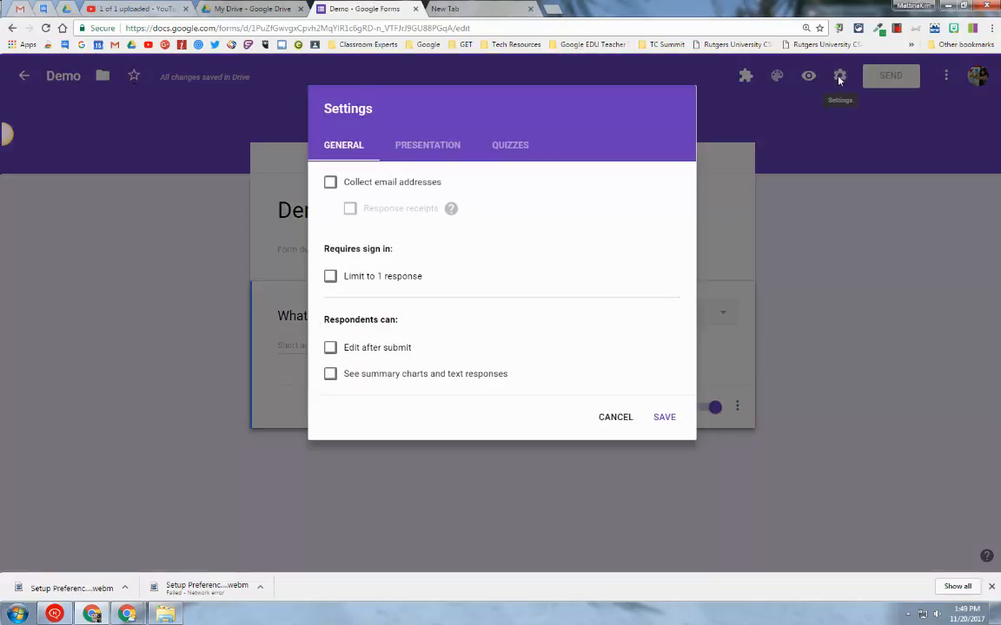
left_click(510, 145)
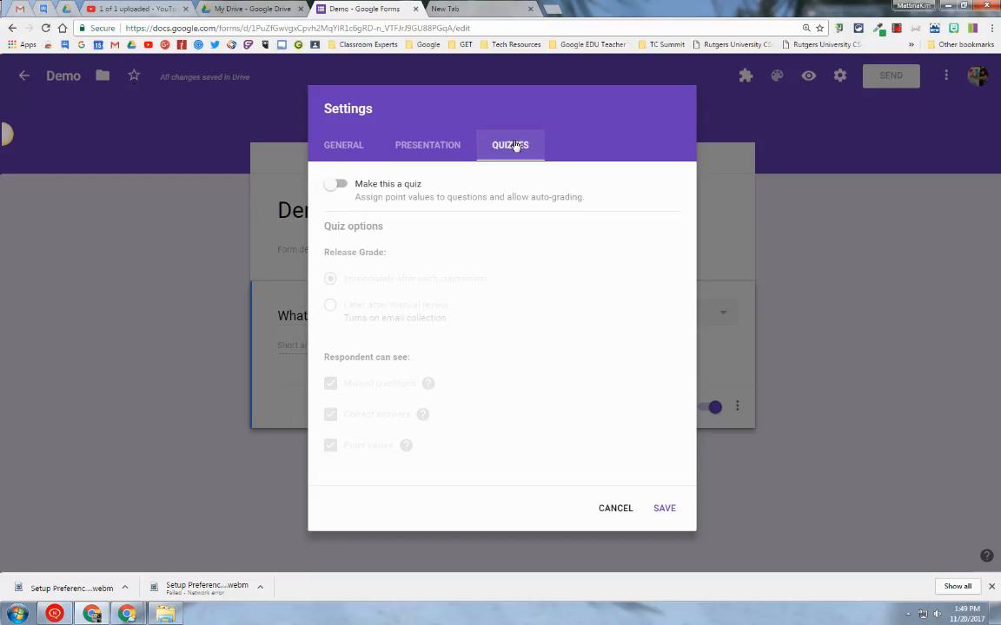
left_click(334, 183)
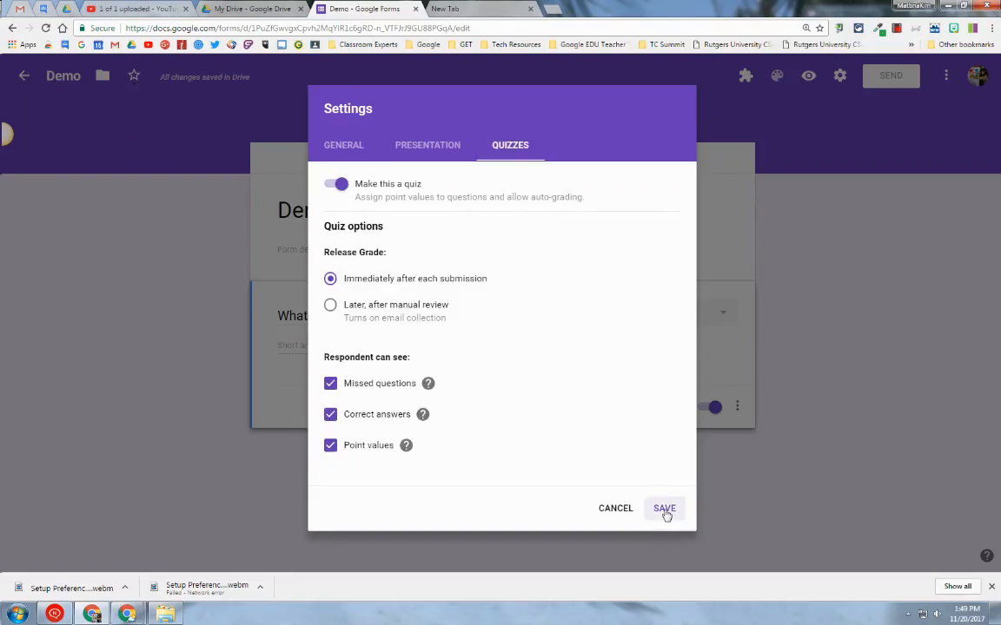
left_click(663, 508)
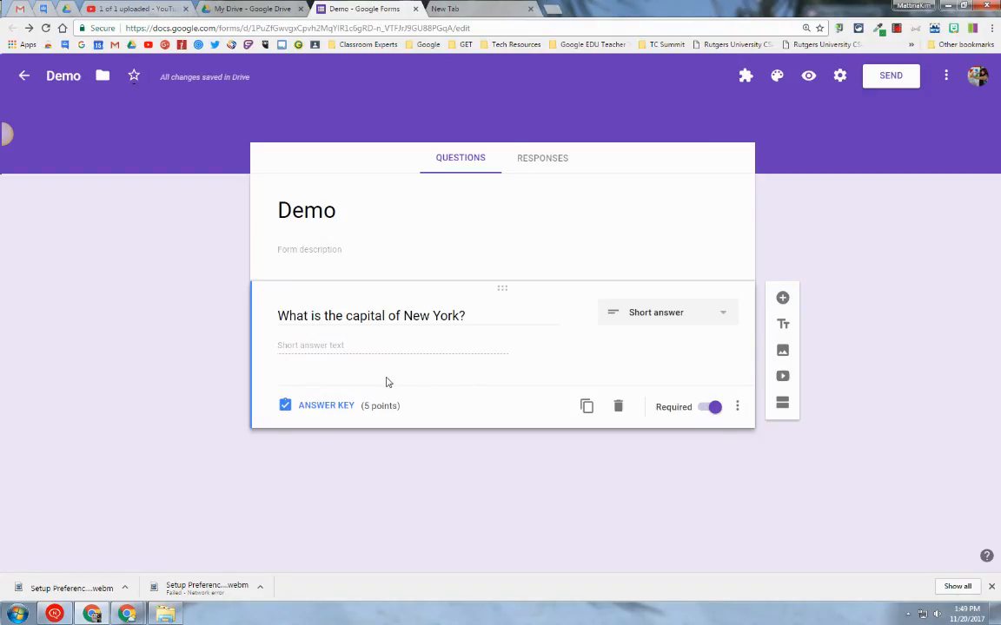
mouse_move(320, 408)
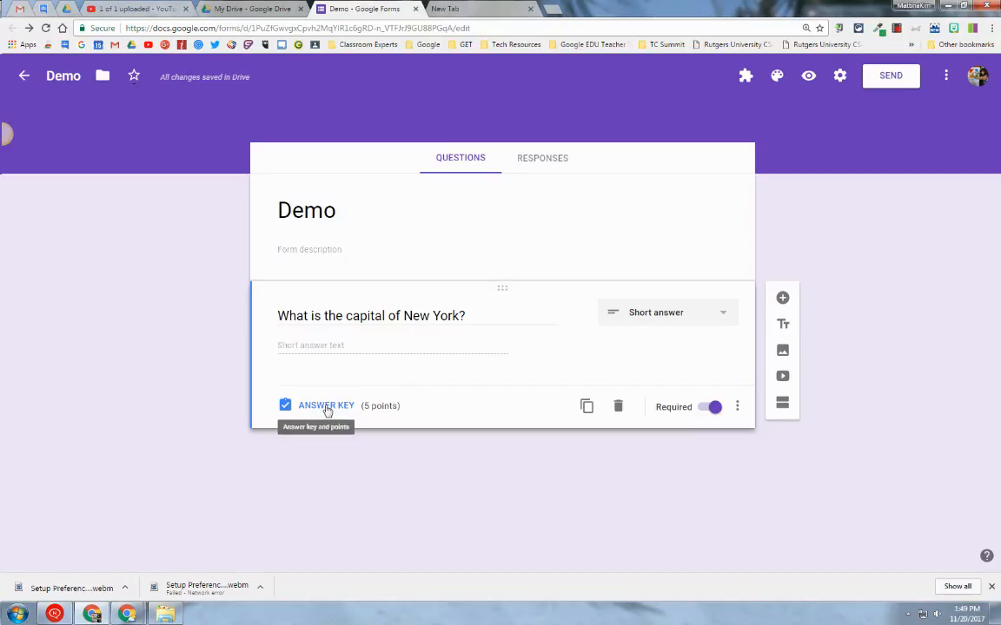
- Set the answer key to accept 'Albany' and 'albany', marking all other answers incorrect
left_click(326, 405)
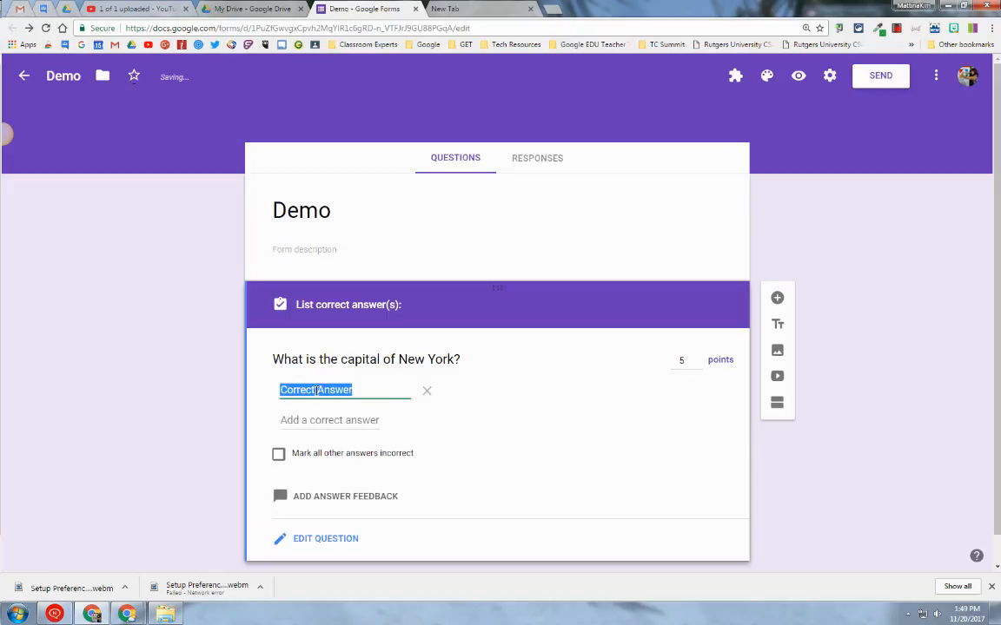
type("Albany")
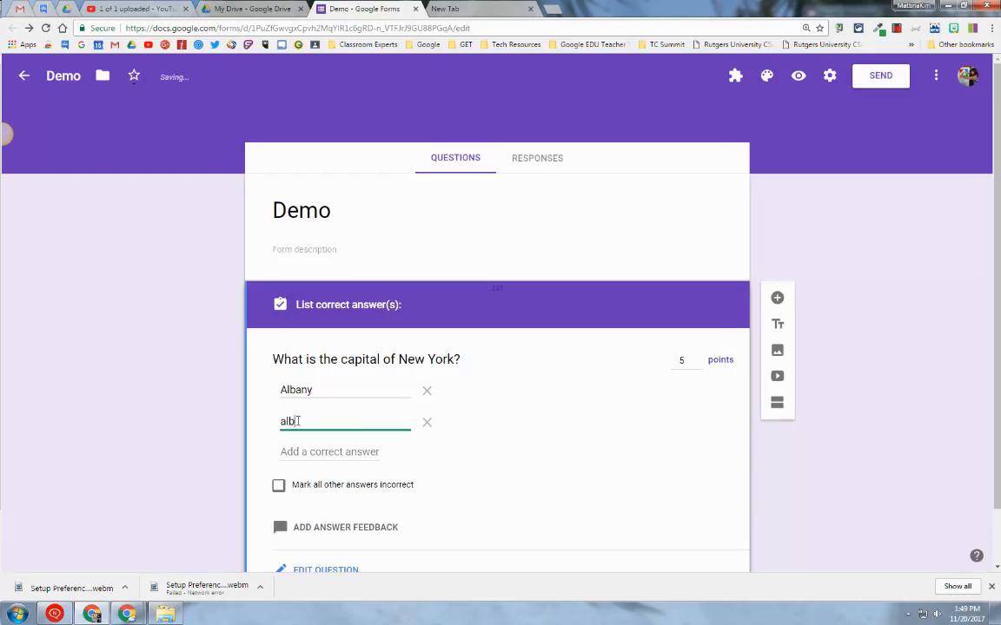
type("any")
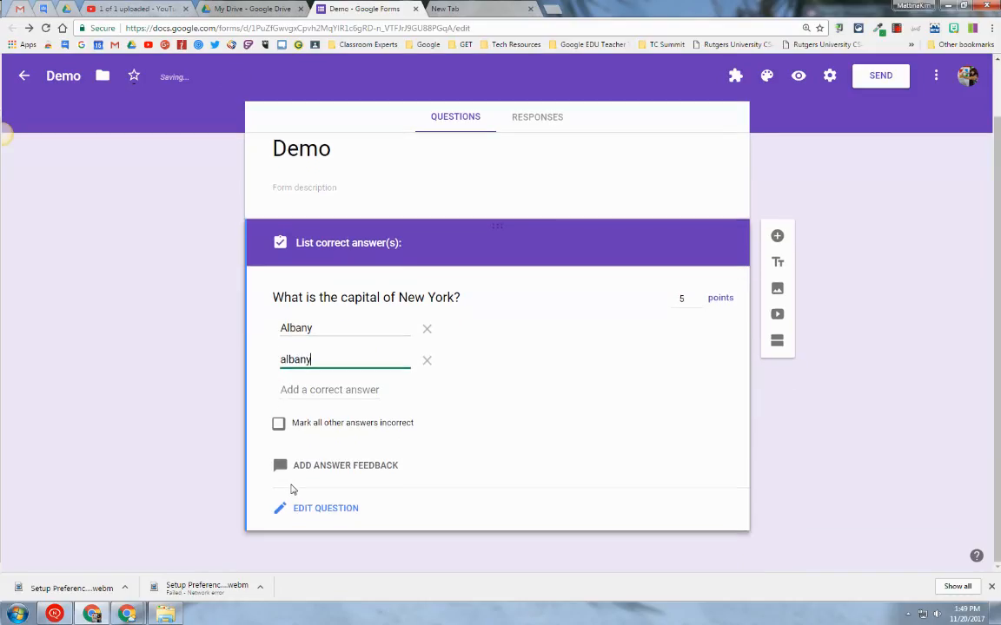
mouse_move(386, 435)
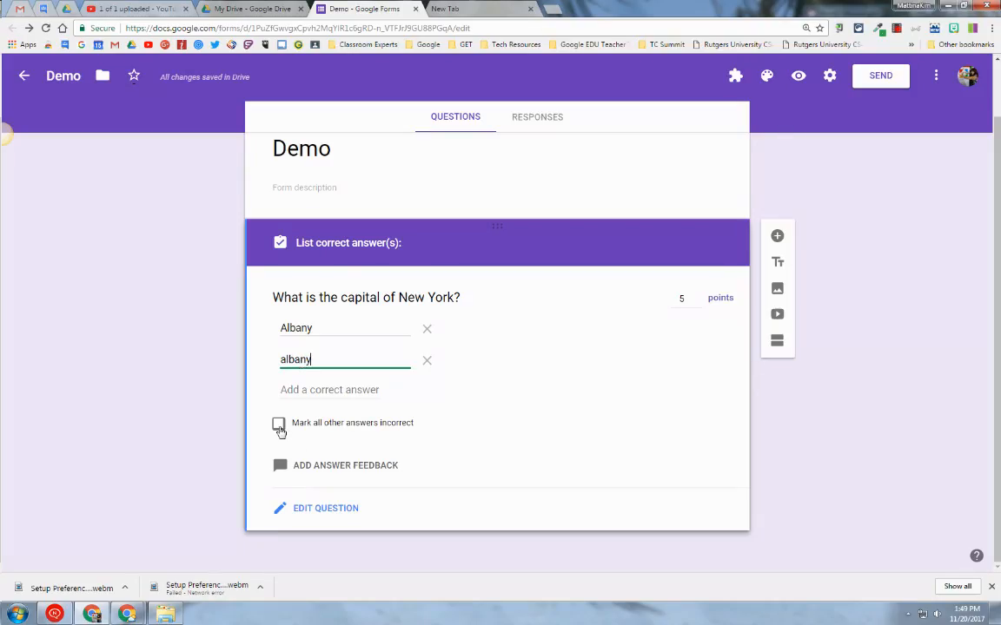
left_click(278, 423)
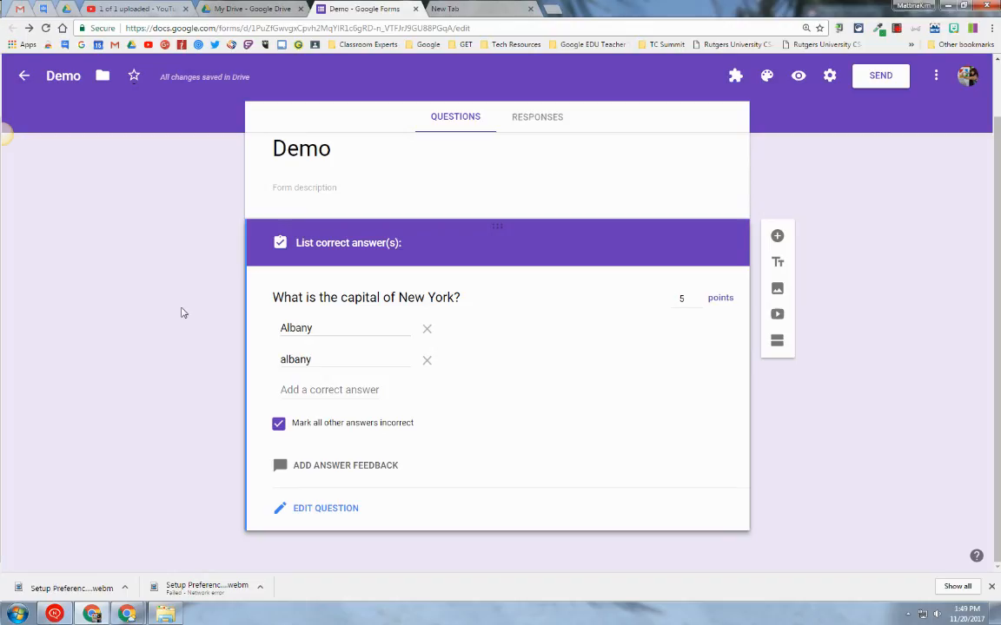
mouse_move(472, 172)
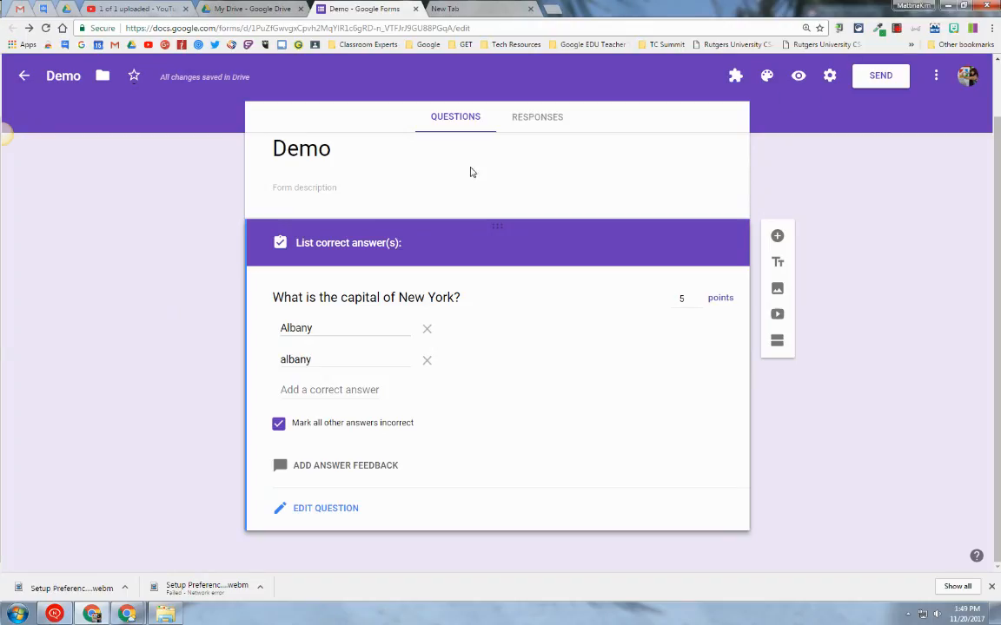
mouse_move(797, 75)
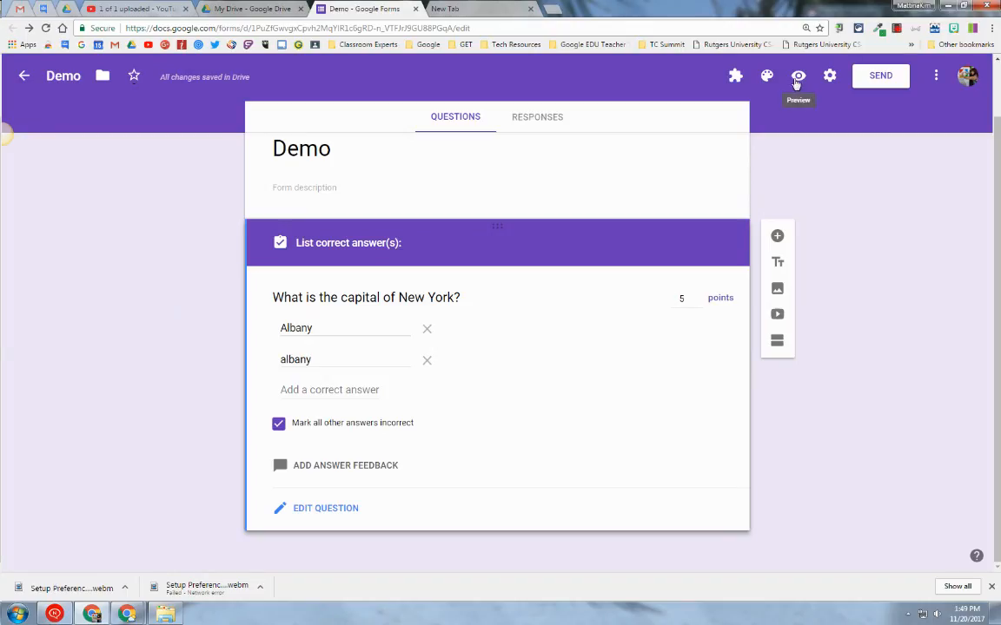
- Preview the quiz, submit 'Albany', check its score, and return to the confirmation page
left_click(798, 76)
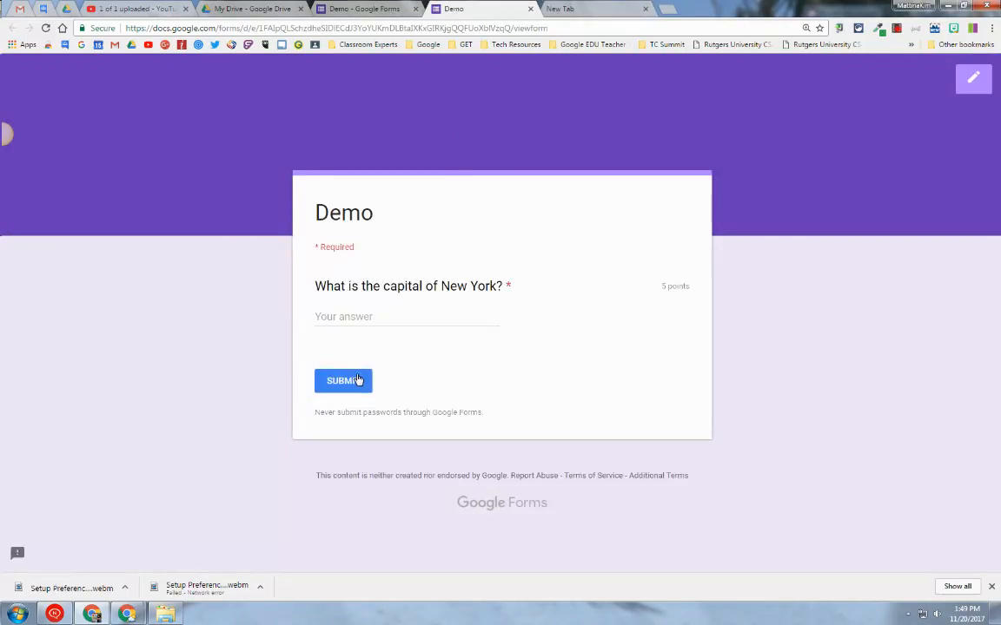
left_click(407, 316)
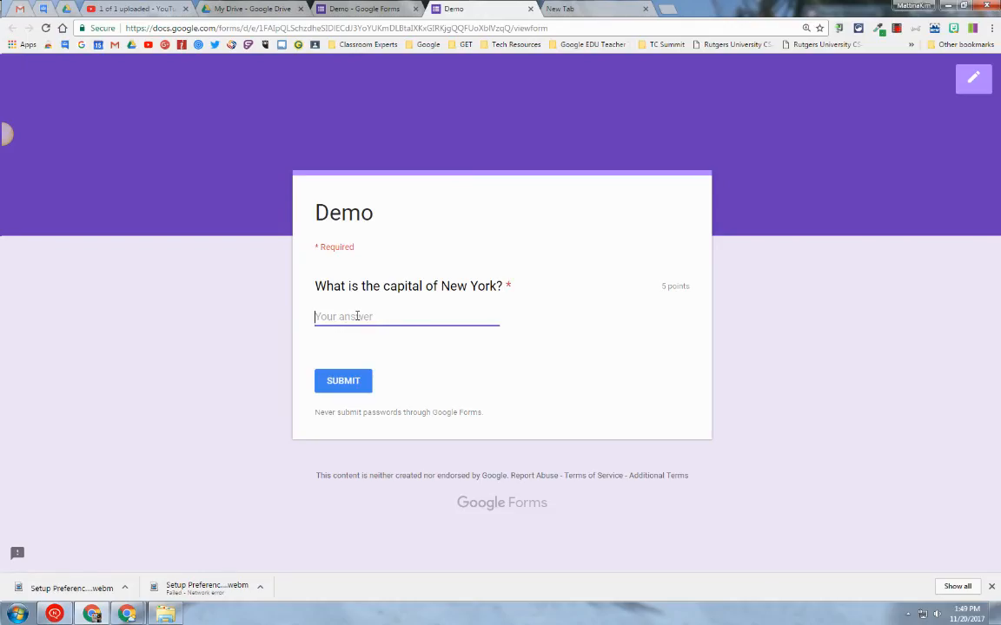
type("Albany")
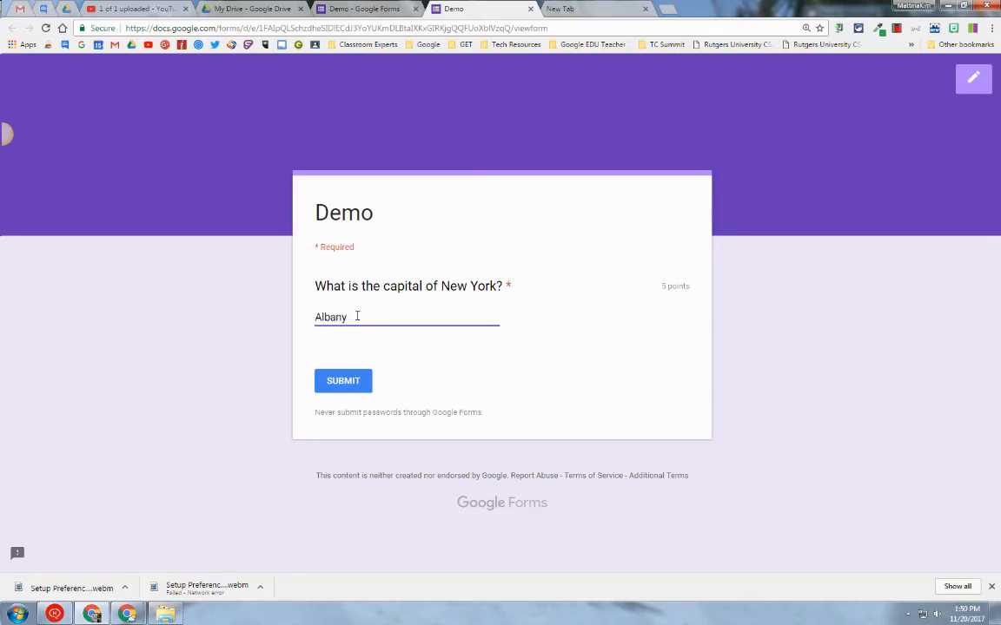
left_click(342, 380)
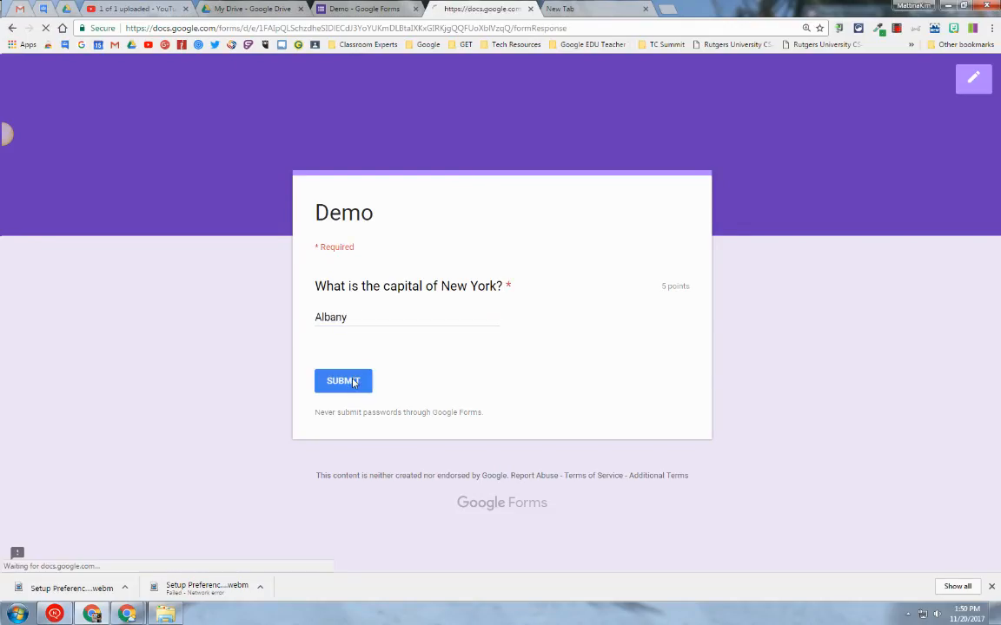
left_click(343, 380)
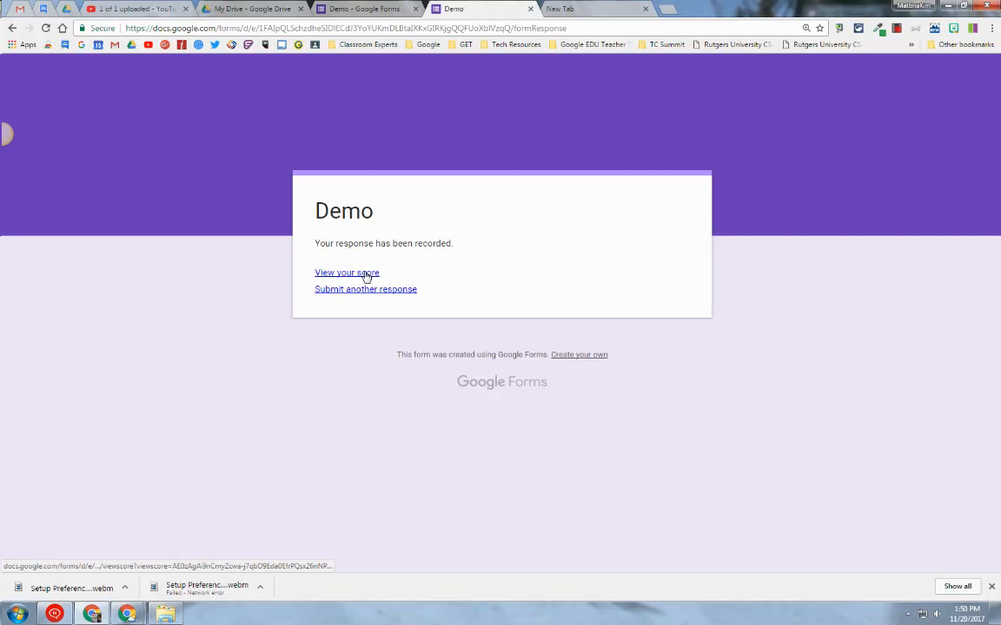
left_click(346, 272)
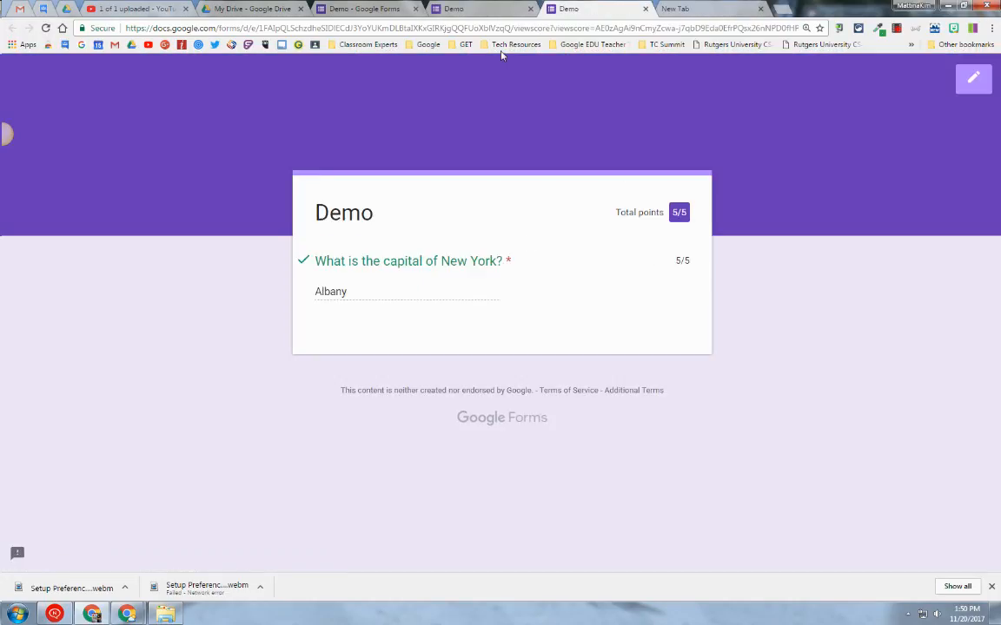
left_click(452, 9)
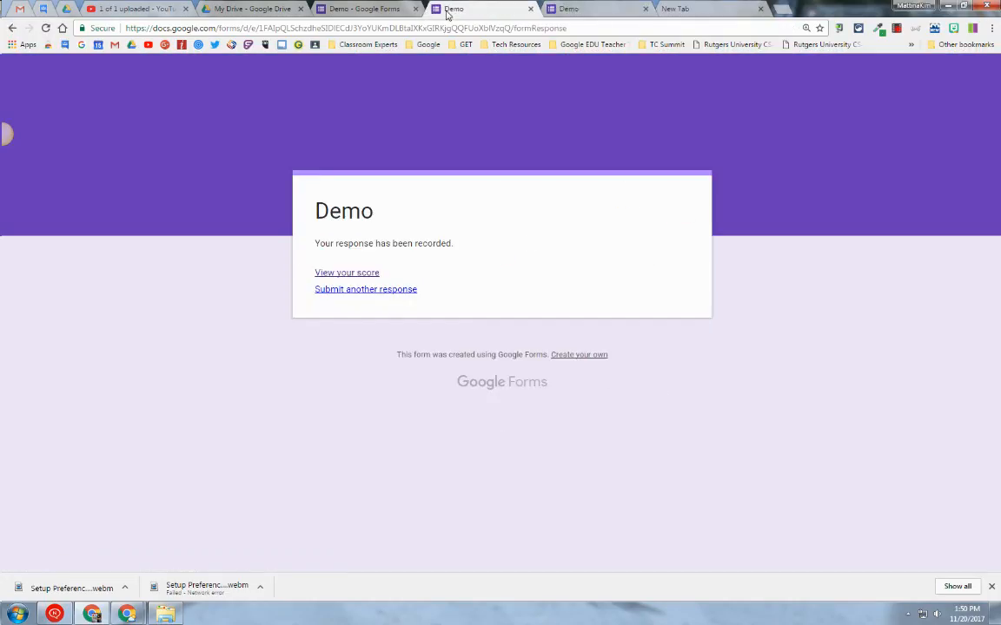
- Submit another preview response 'albany' and return to the confirmation page
left_click(366, 289)
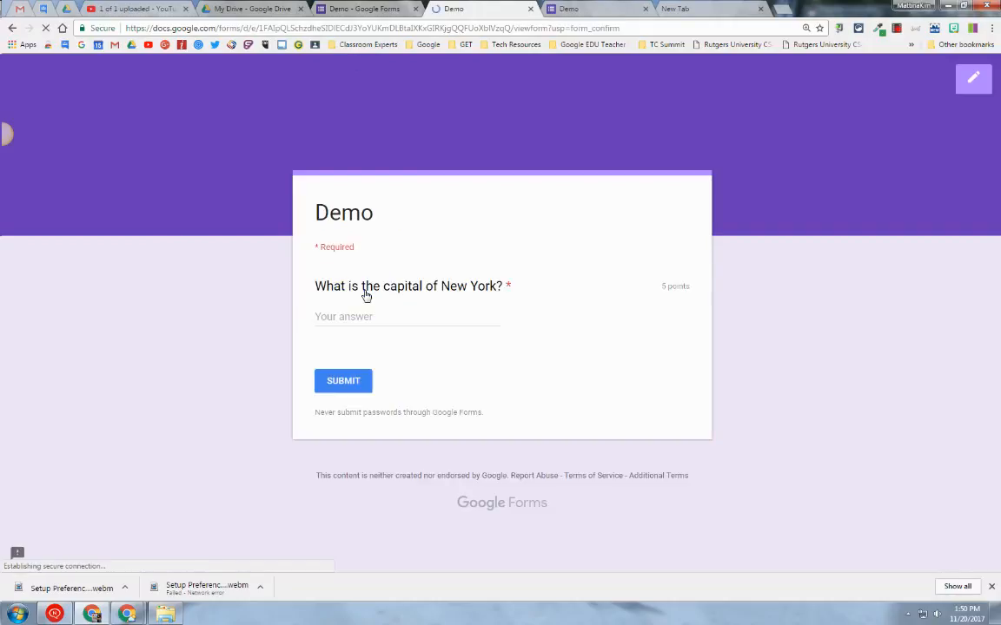
type("albany")
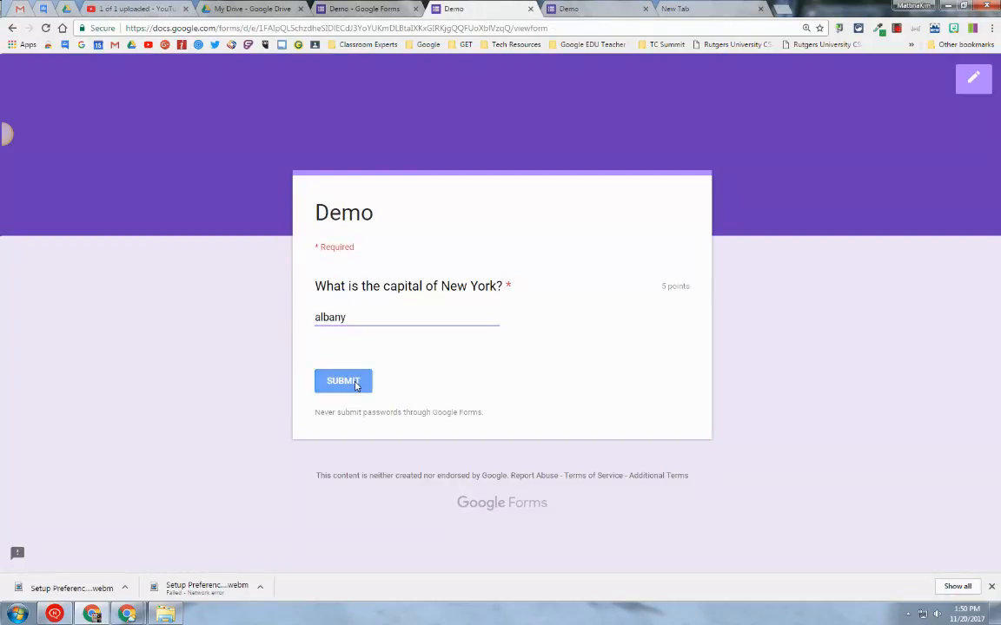
left_click(342, 380)
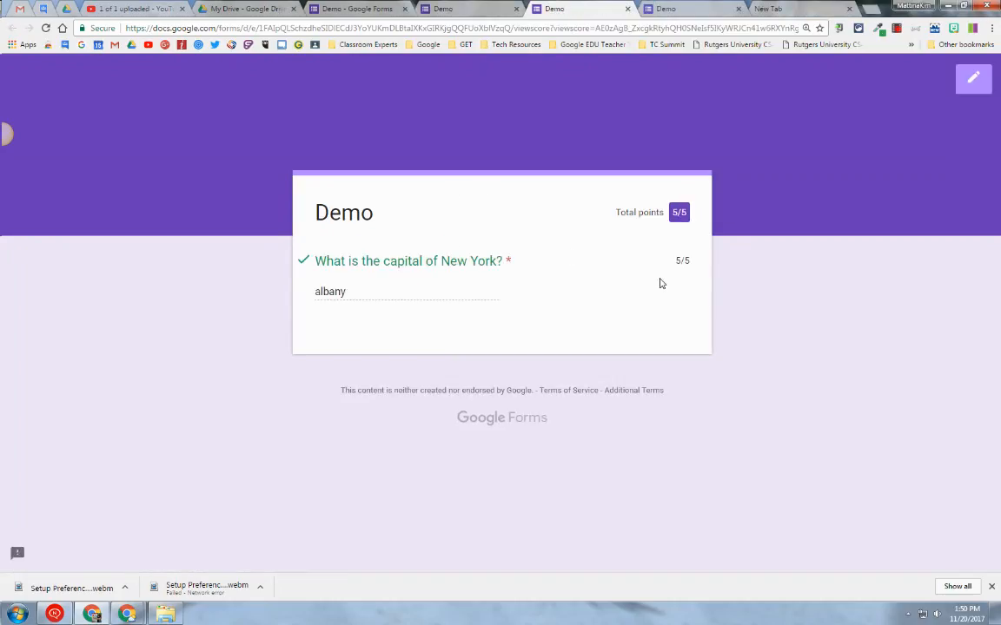
left_click(12, 28)
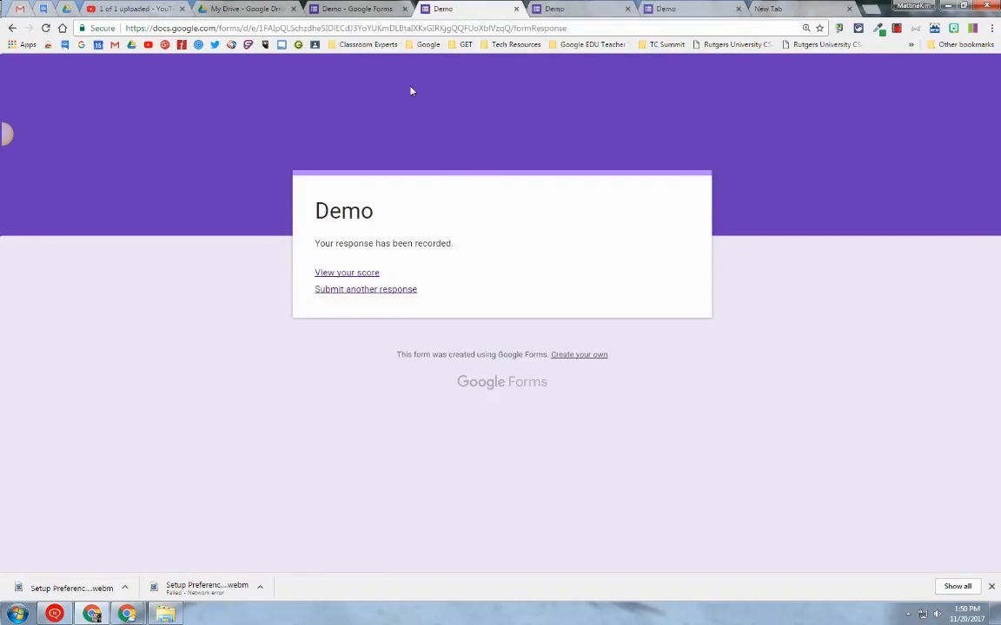
- Submit another preview response 'alb' and view its score
left_click(365, 289)
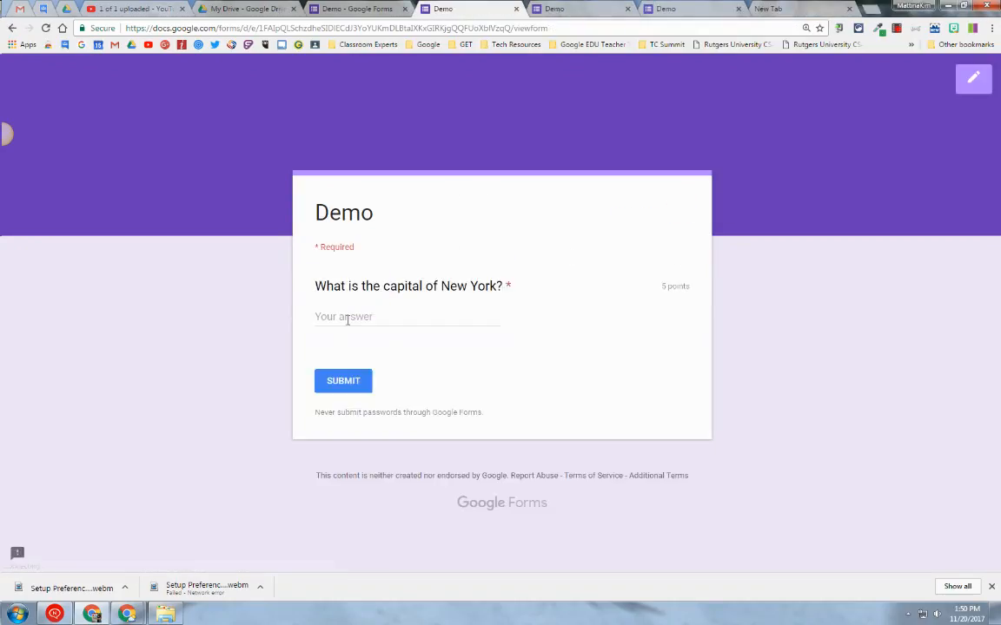
type("alb")
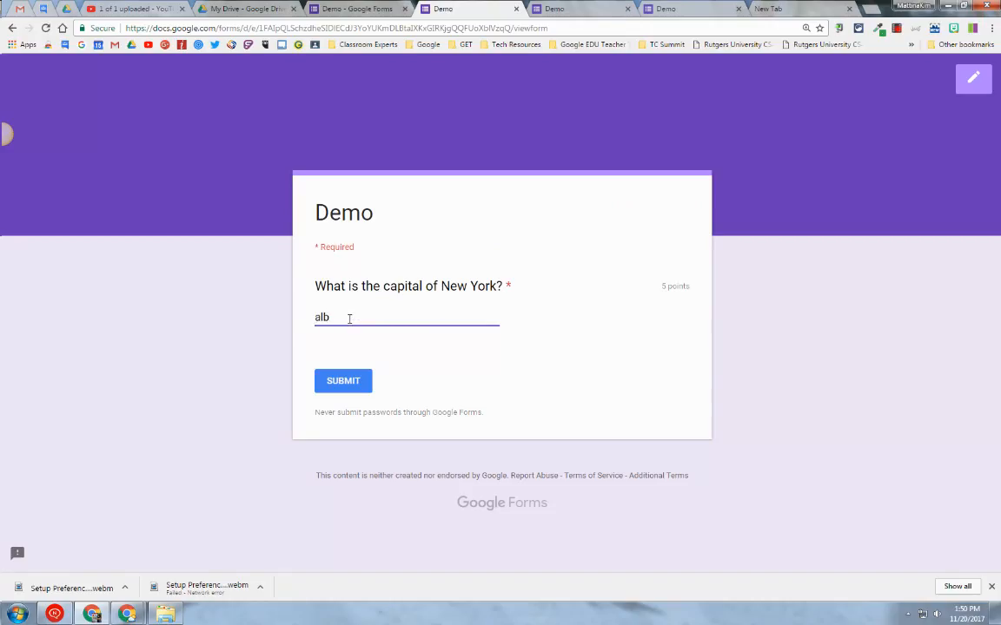
left_click(342, 380)
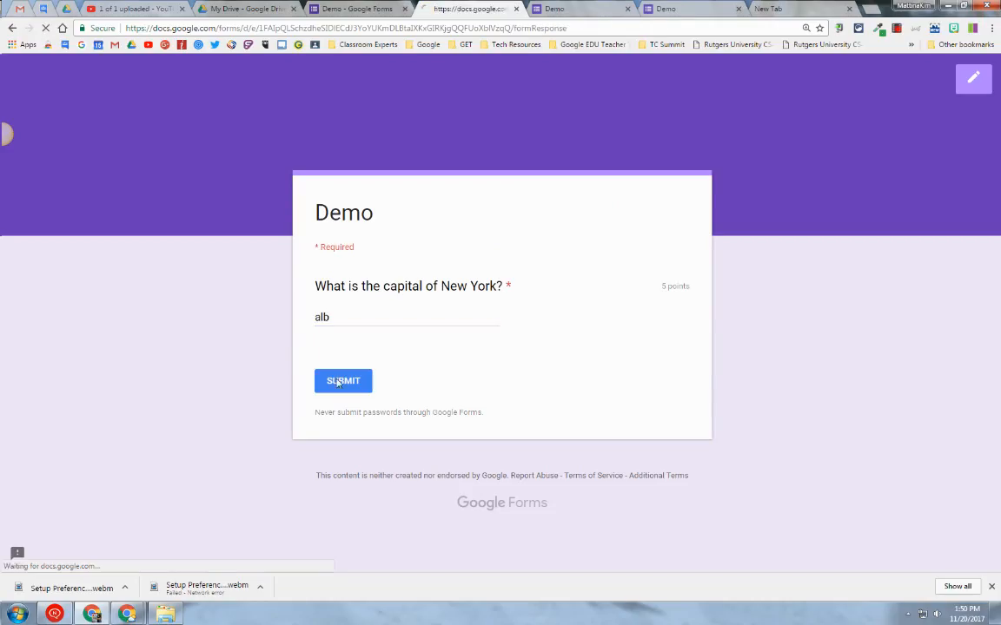
left_click(342, 380)
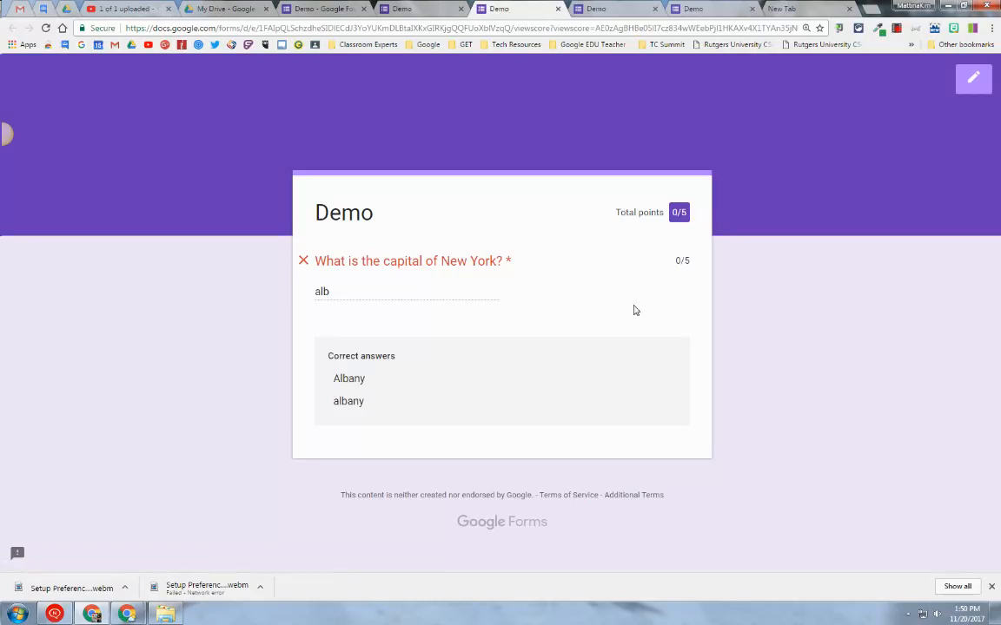
mouse_move(593, 311)
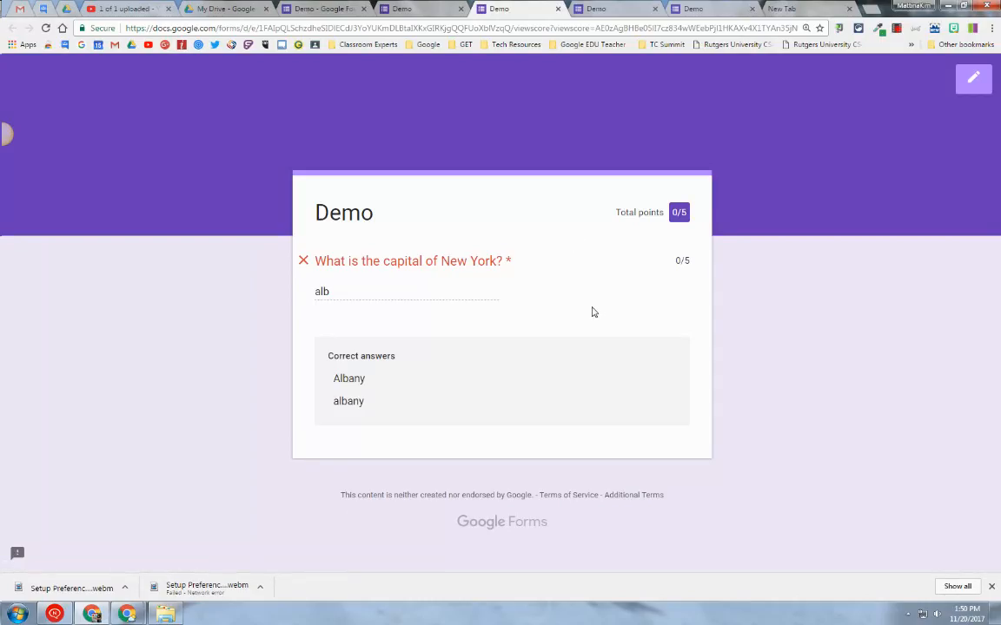
mouse_move(583, 316)
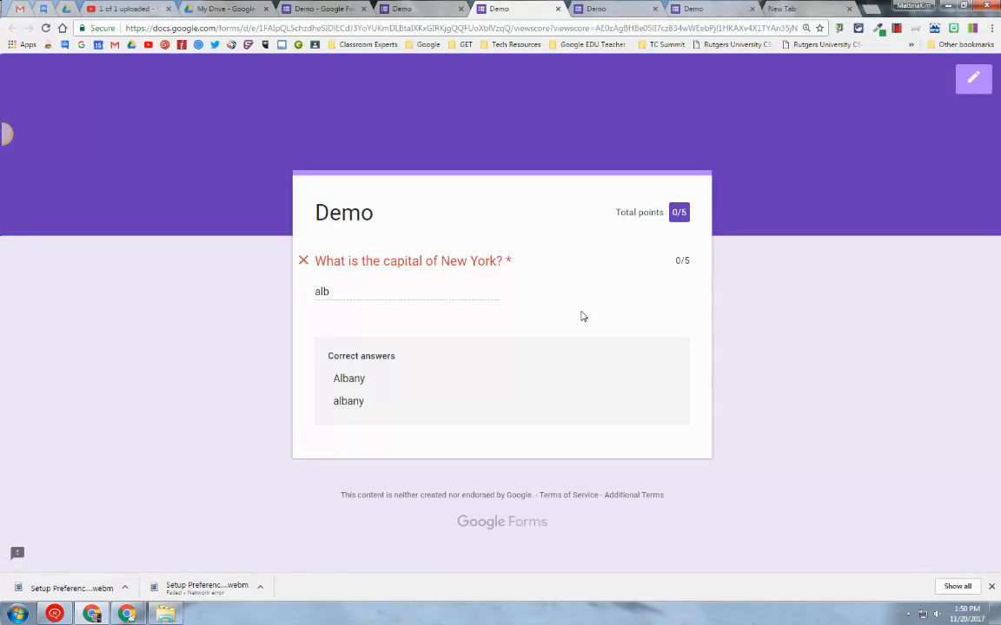
mouse_move(594, 540)
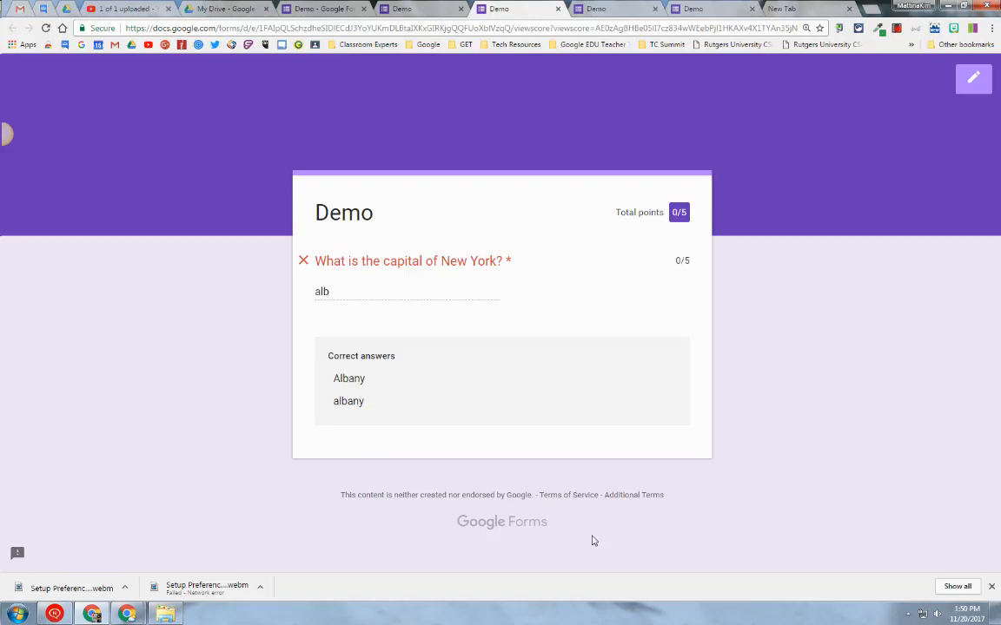
mouse_move(597, 595)
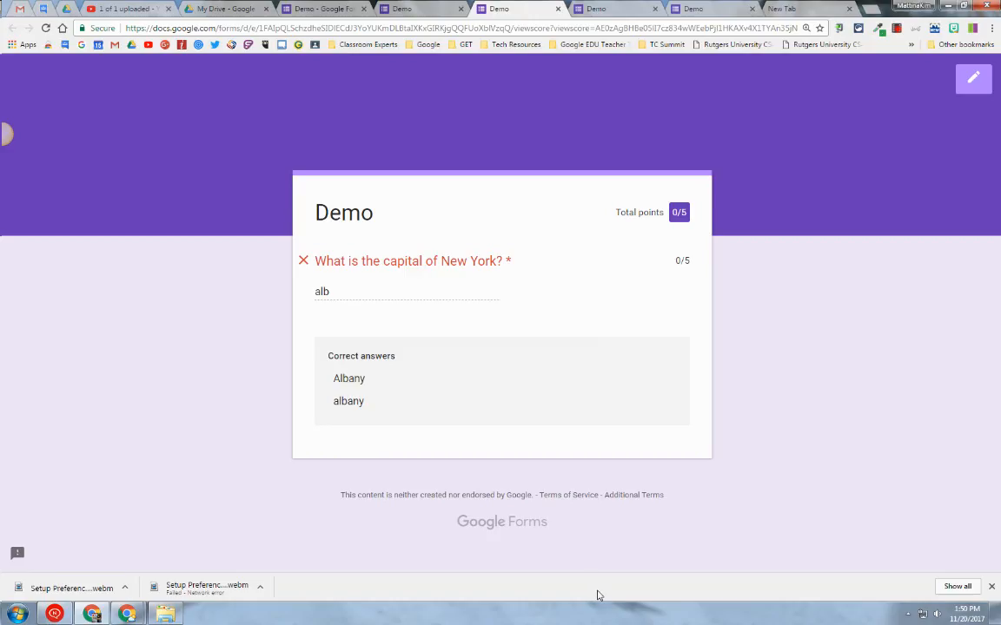